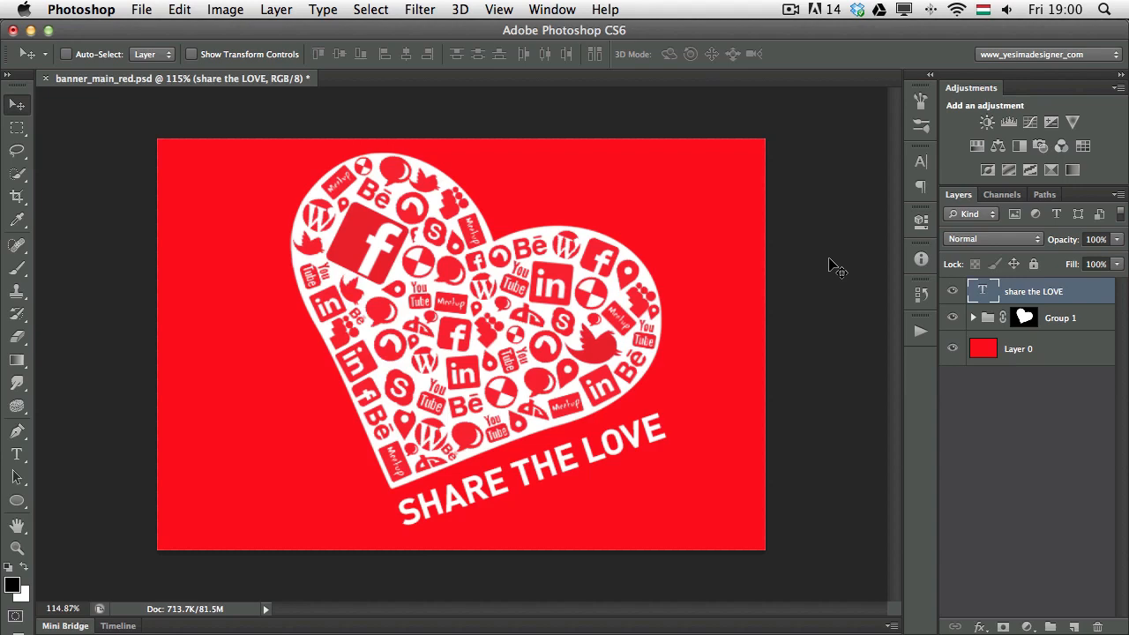
pyautogui.moveTo(1045, 355)
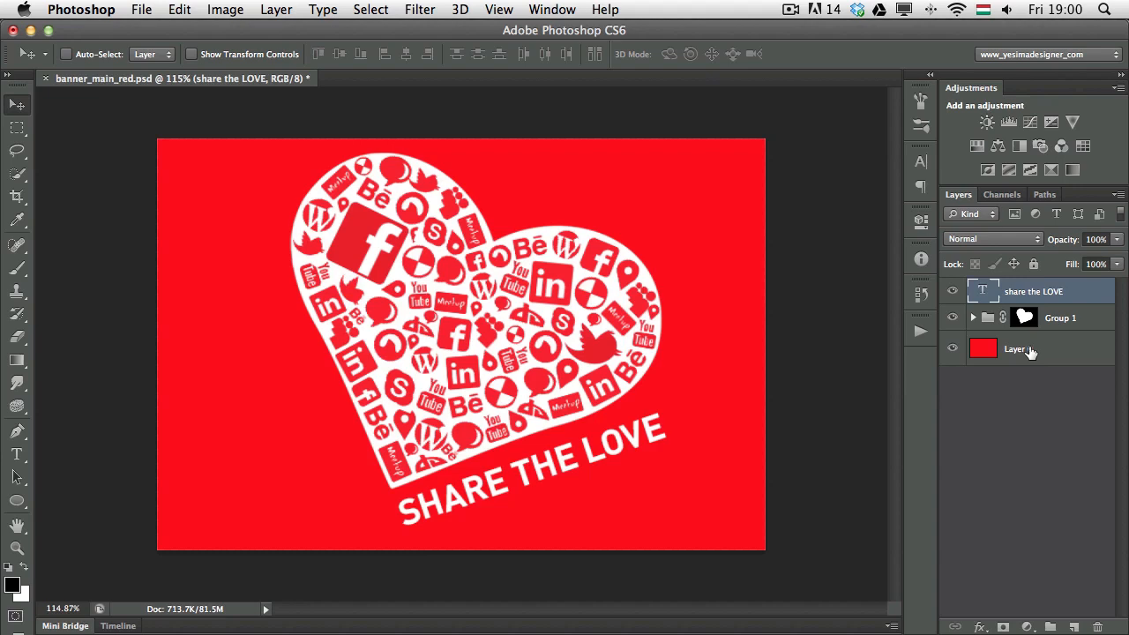
pyautogui.moveTo(1019, 349)
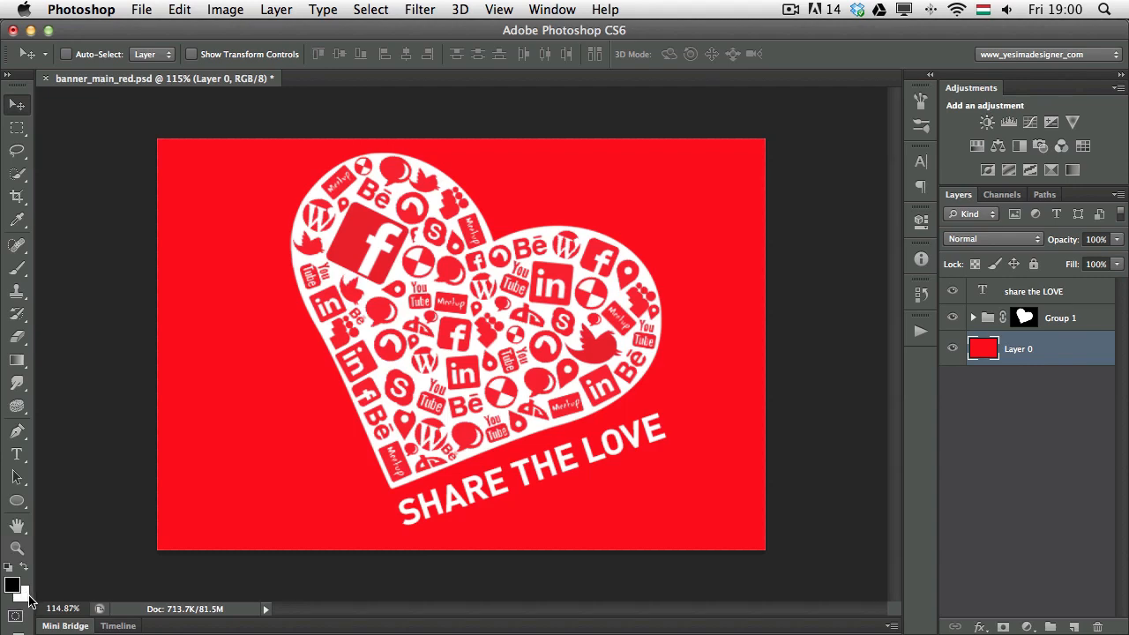
pyautogui.moveTo(58, 584)
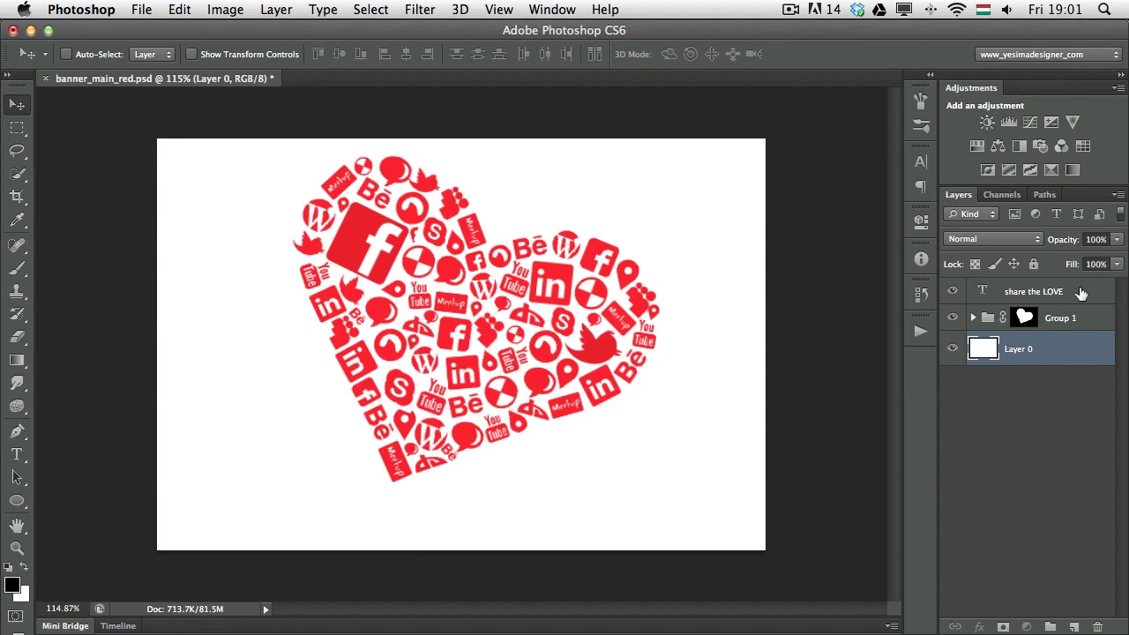
# Step: Select the 'share the LOVE' type layer in the Layers panel
pyautogui.click(1032, 291)
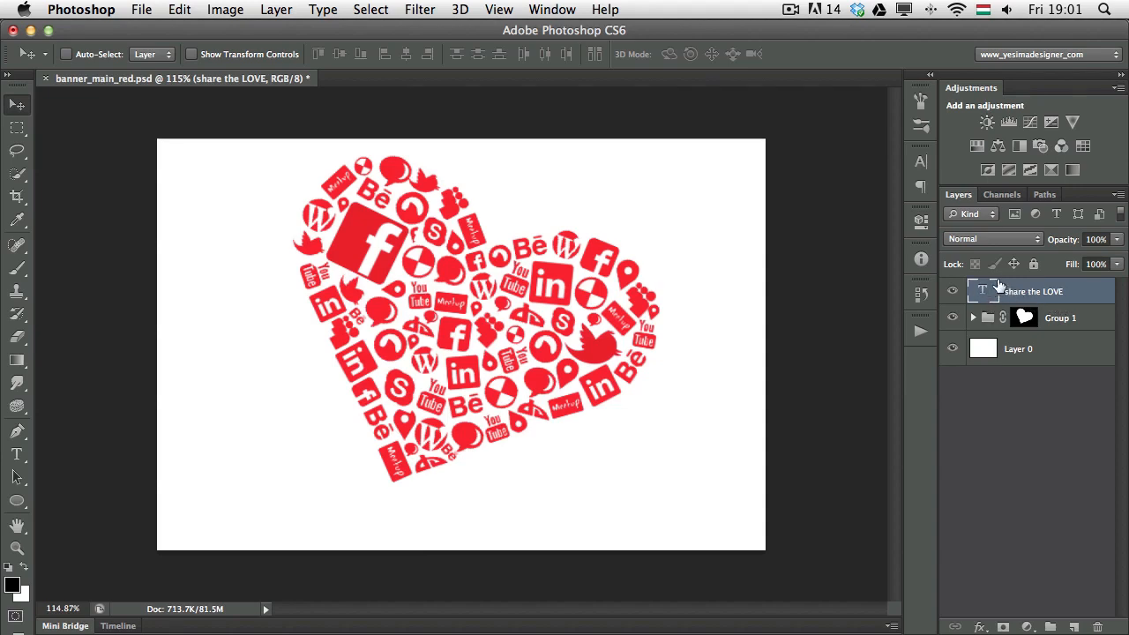
pyautogui.moveTo(1098, 304)
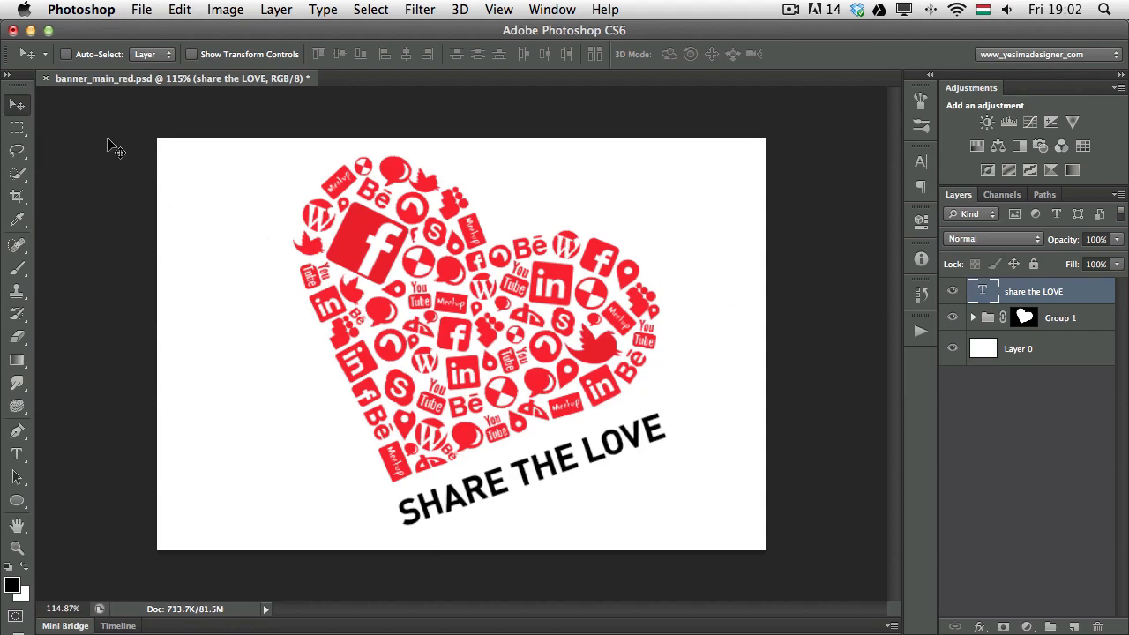
pyautogui.moveTo(29, 516)
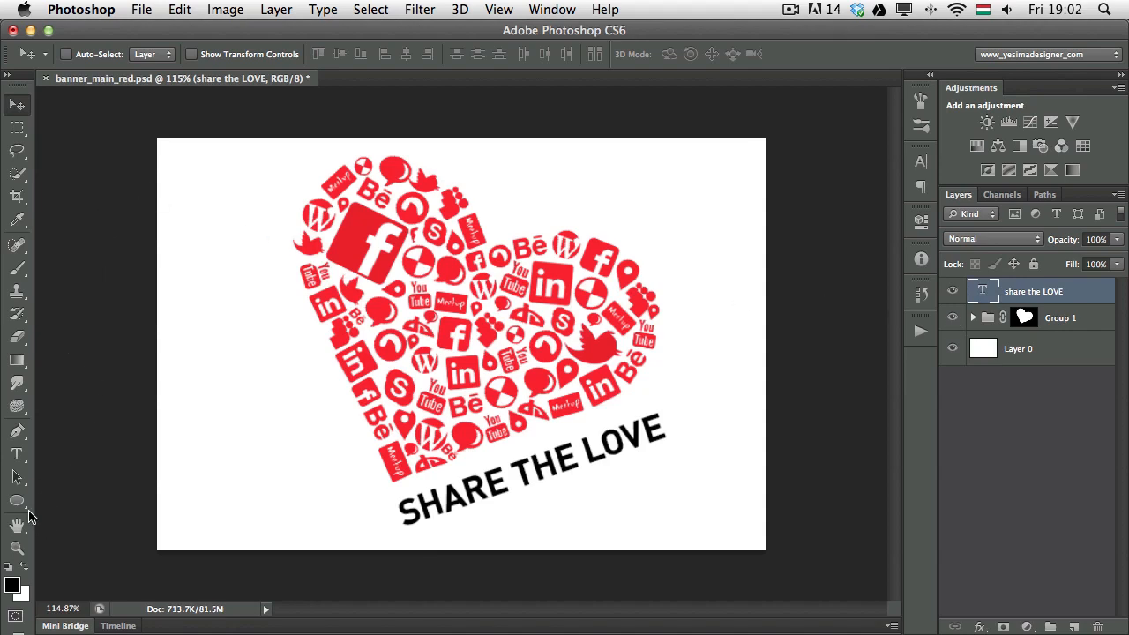
pyautogui.click(17, 501)
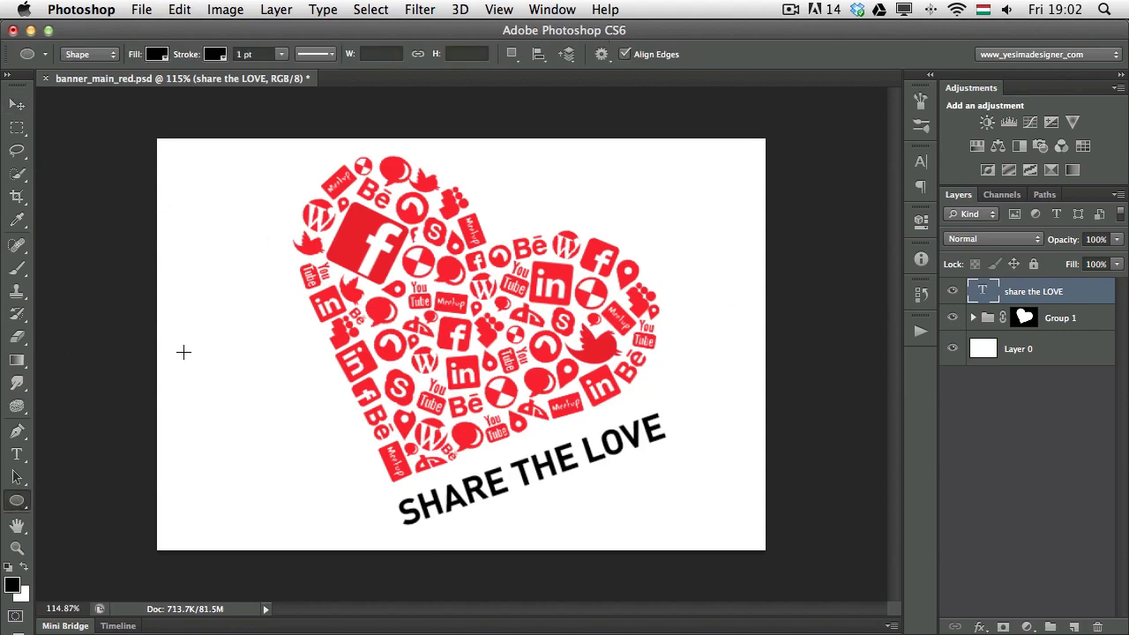
pyautogui.moveTo(183, 352); pyautogui.dragTo(308, 457)
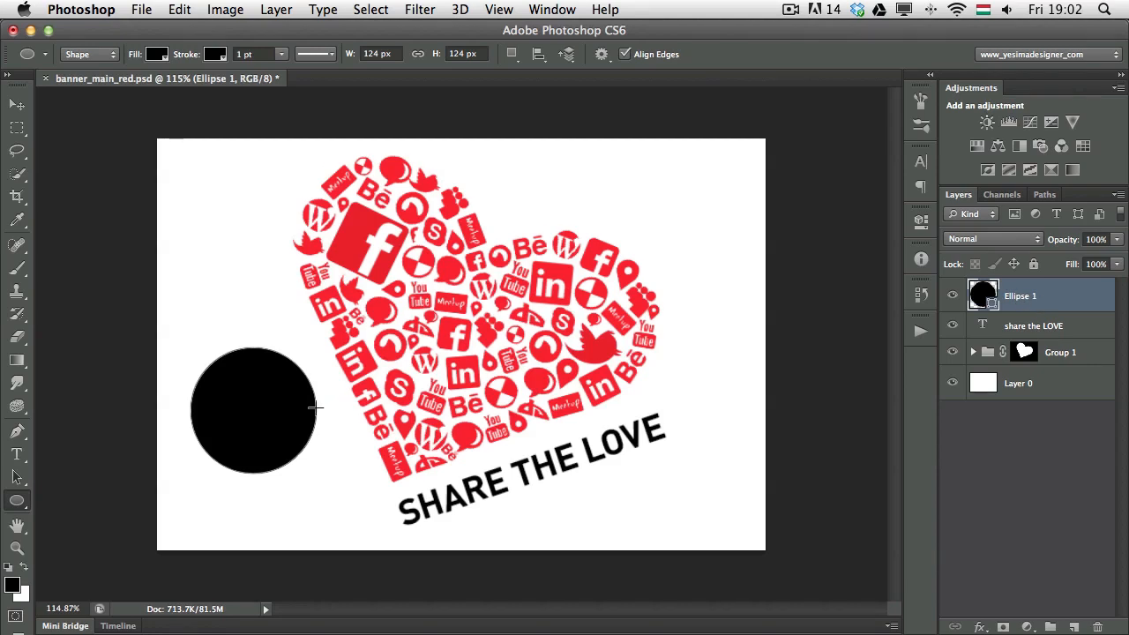
pyautogui.moveTo(185, 169)
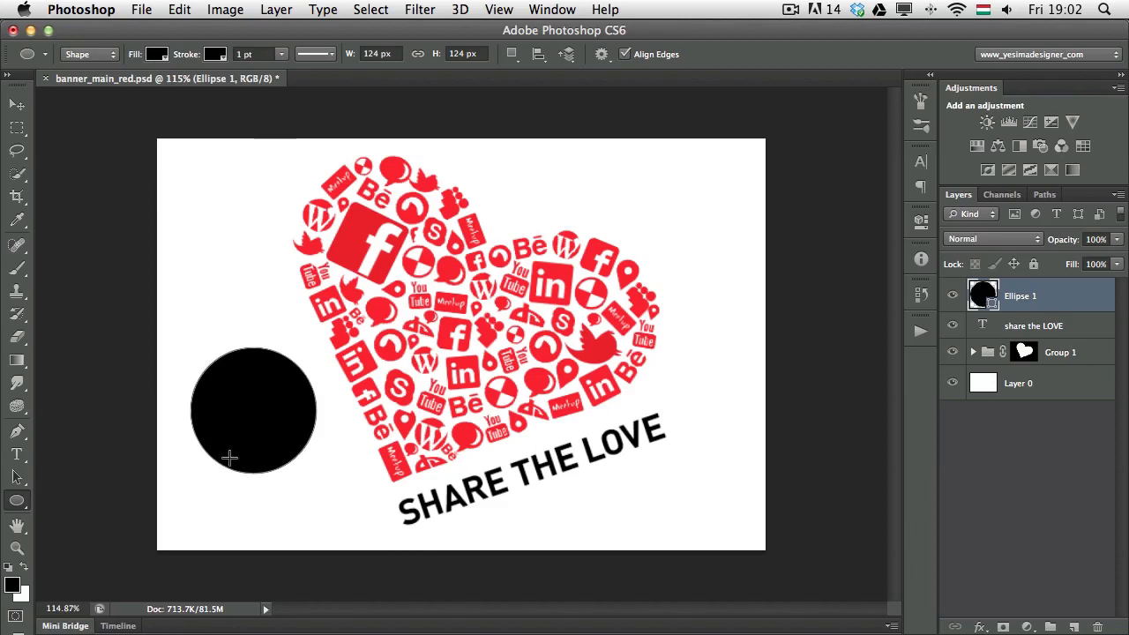
pyautogui.moveTo(117, 574)
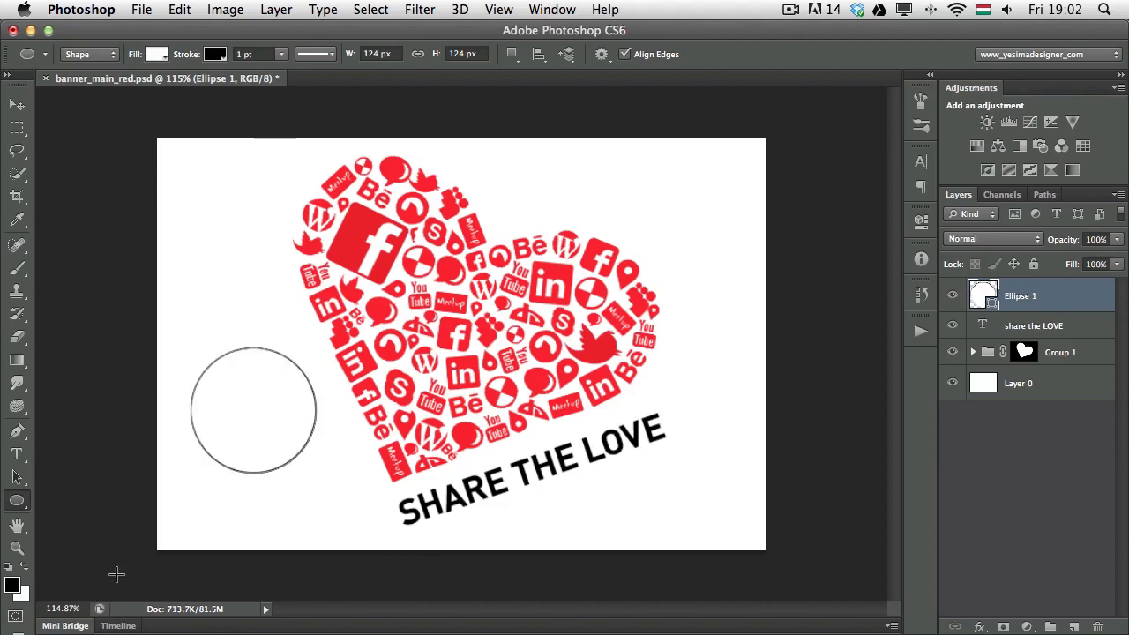
pyautogui.moveTo(252, 366)
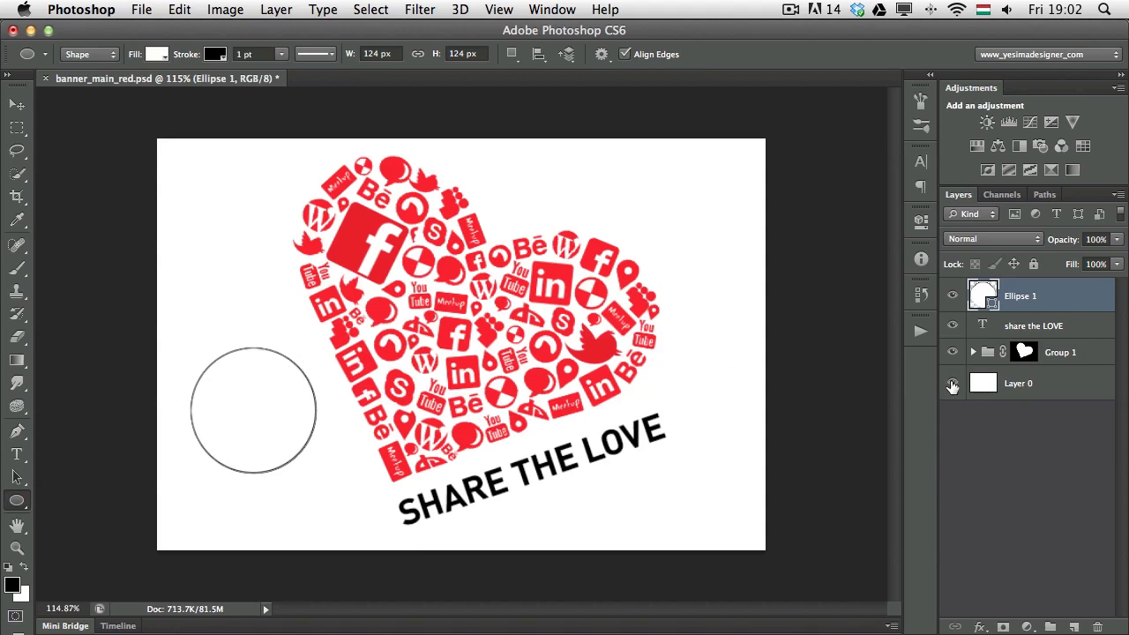
pyautogui.click(952, 382)
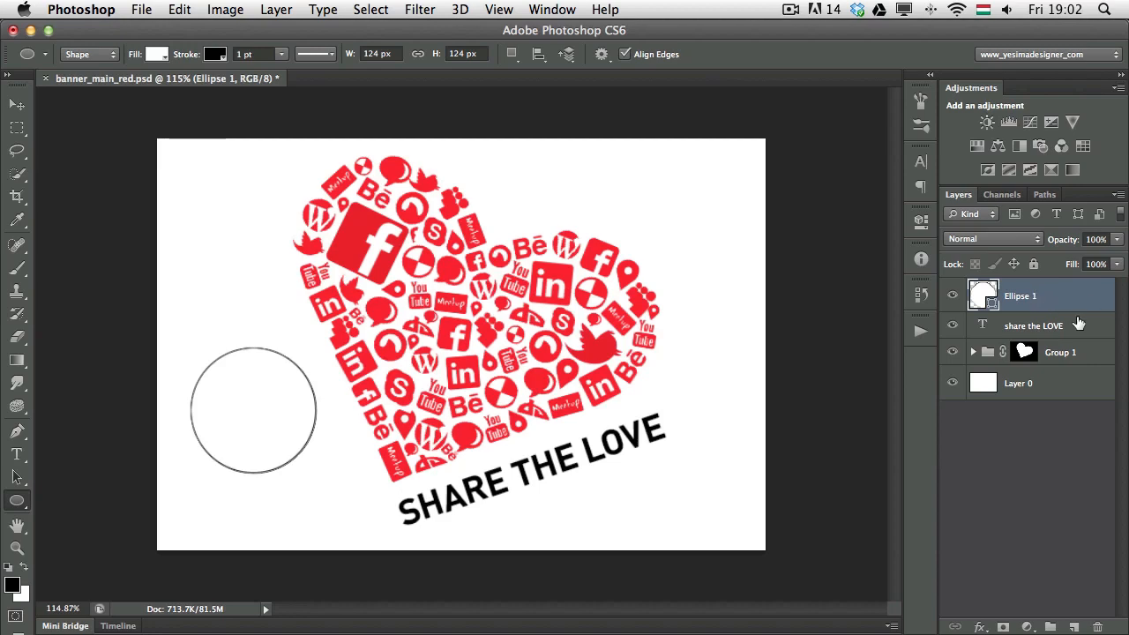
pyautogui.moveTo(1058, 317)
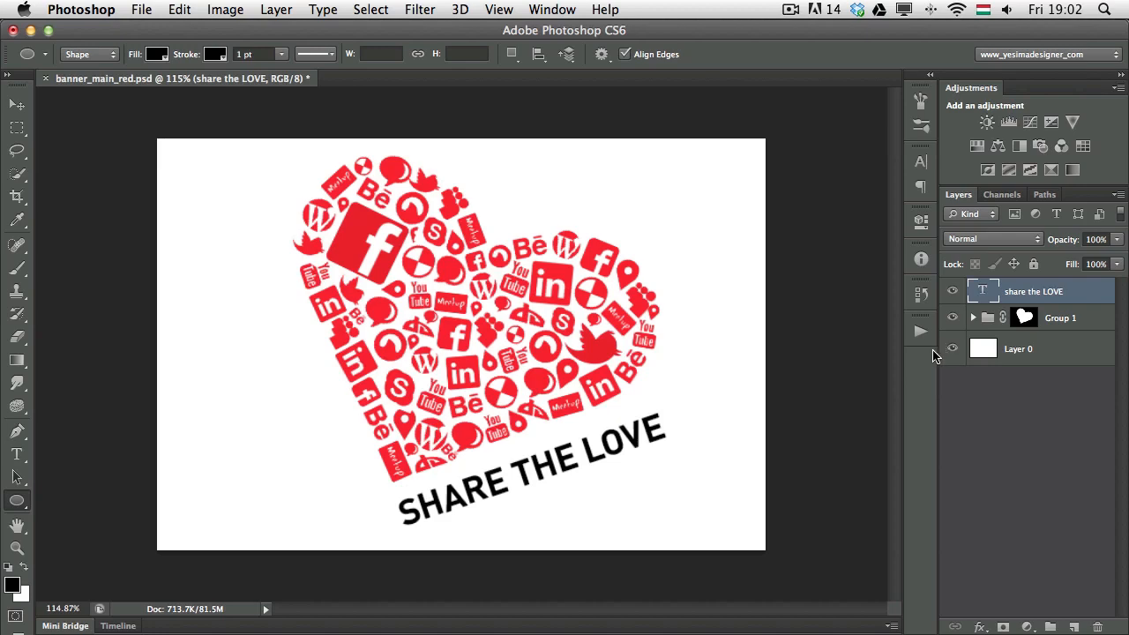
pyautogui.moveTo(1038, 352)
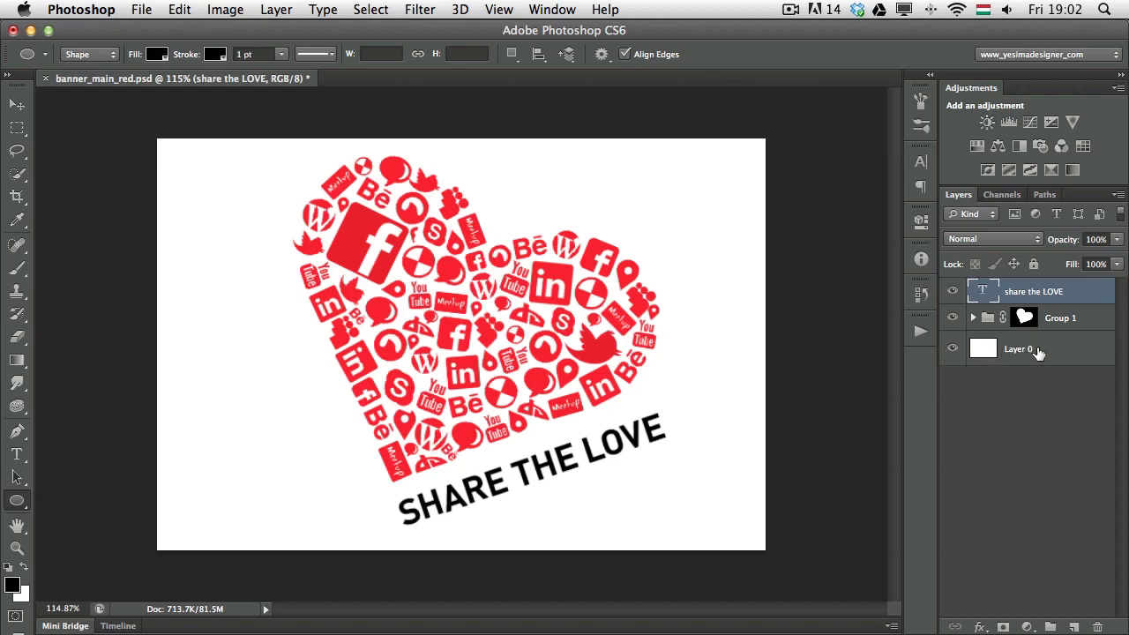
# Step: Fill the top-half selection on the background layer with pure red #ff0000
pyautogui.click(1019, 348)
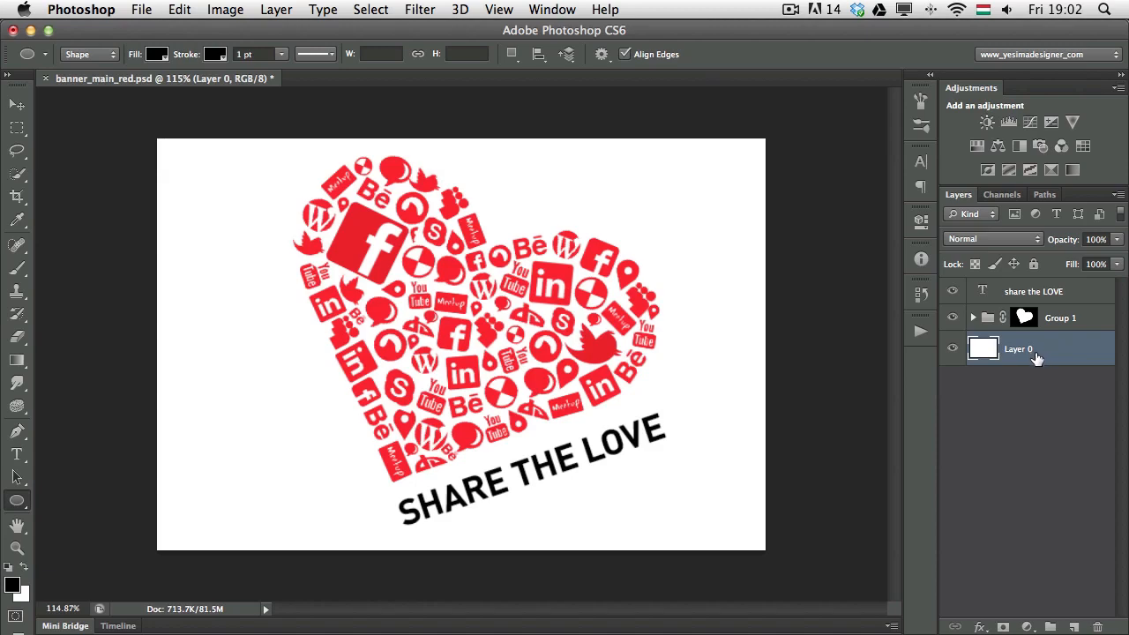
pyautogui.moveTo(917, 352)
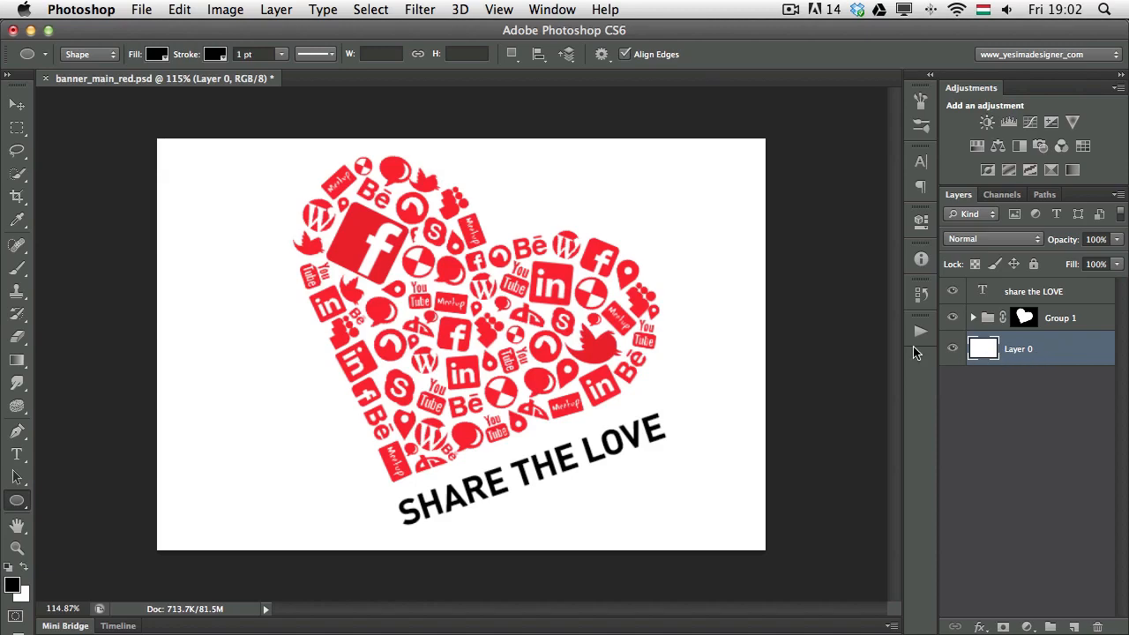
pyautogui.click(17, 129)
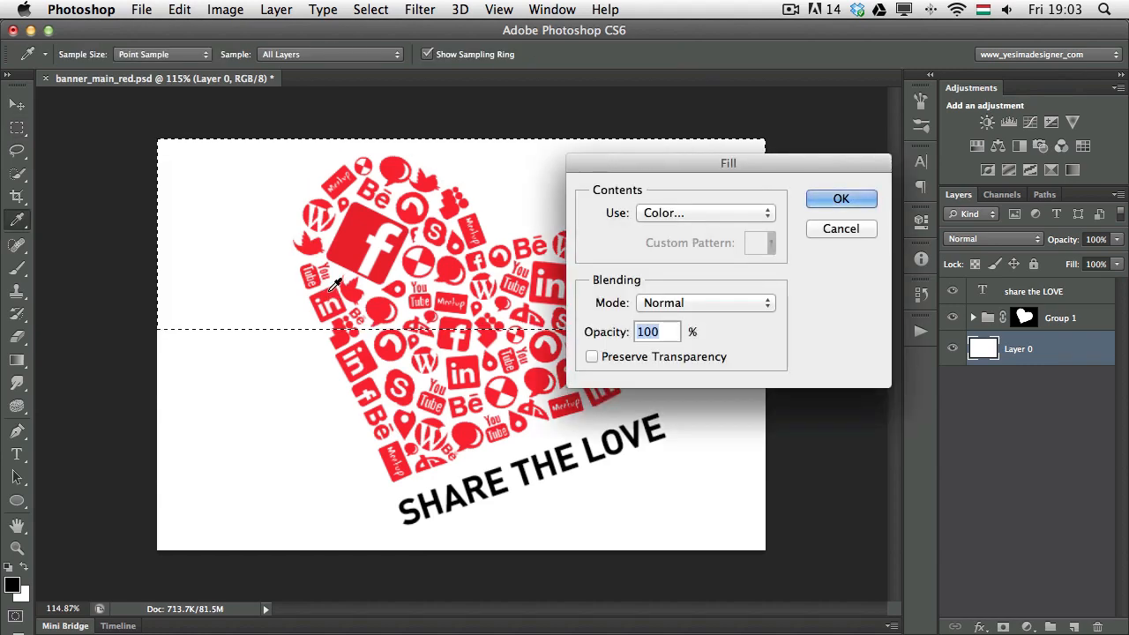
pyautogui.moveTo(763, 158)
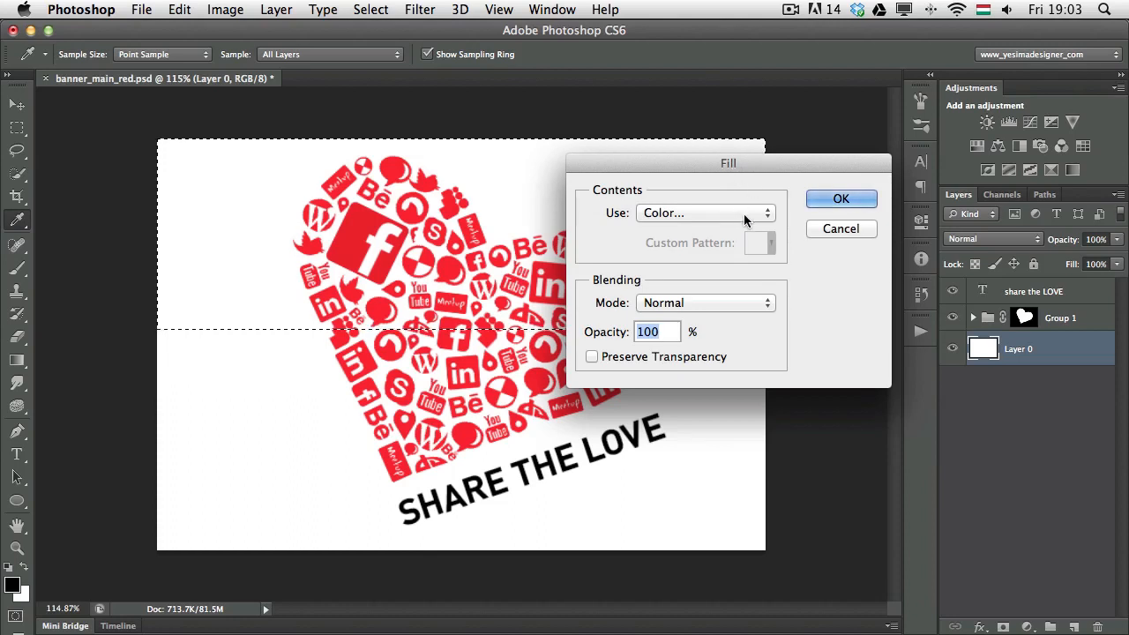
pyautogui.click(704, 212)
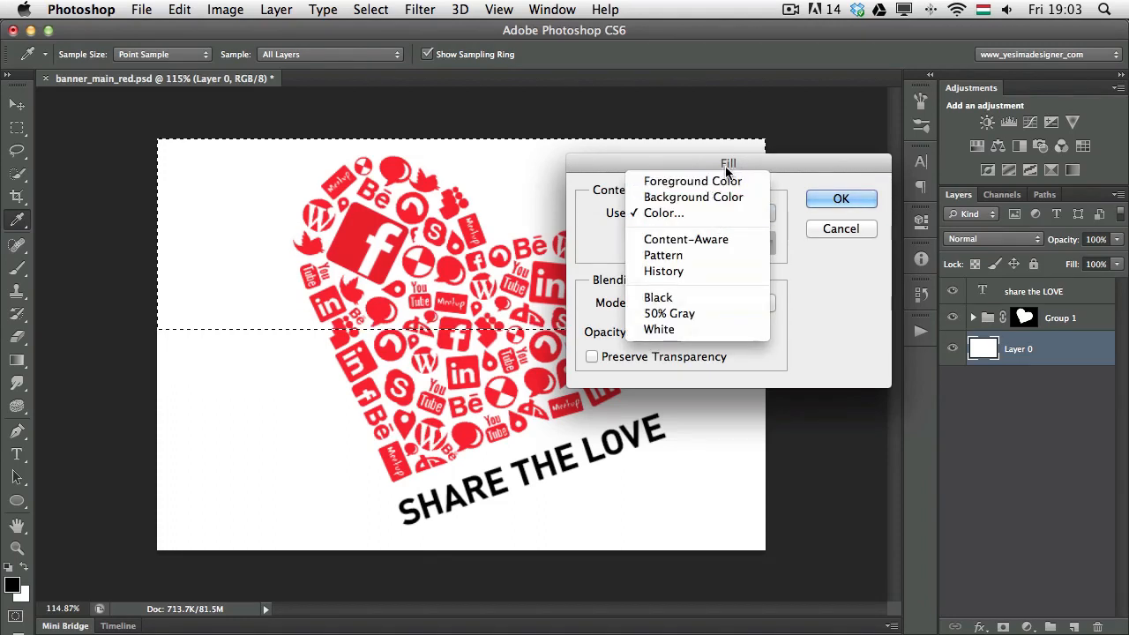
pyautogui.moveTo(693, 181)
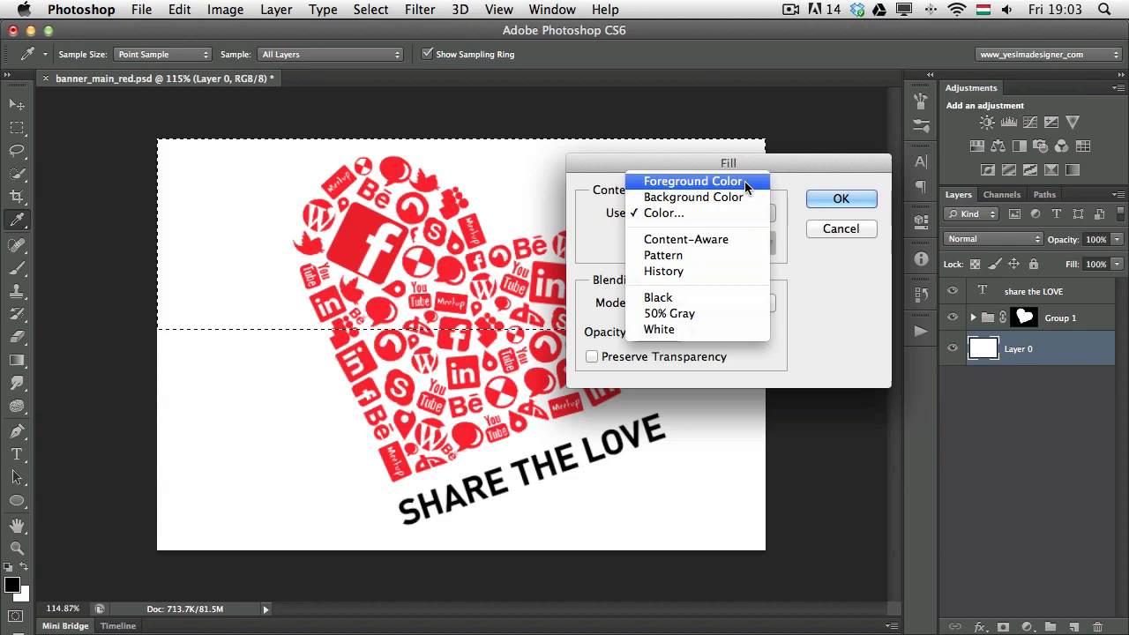
pyautogui.moveTo(663, 213)
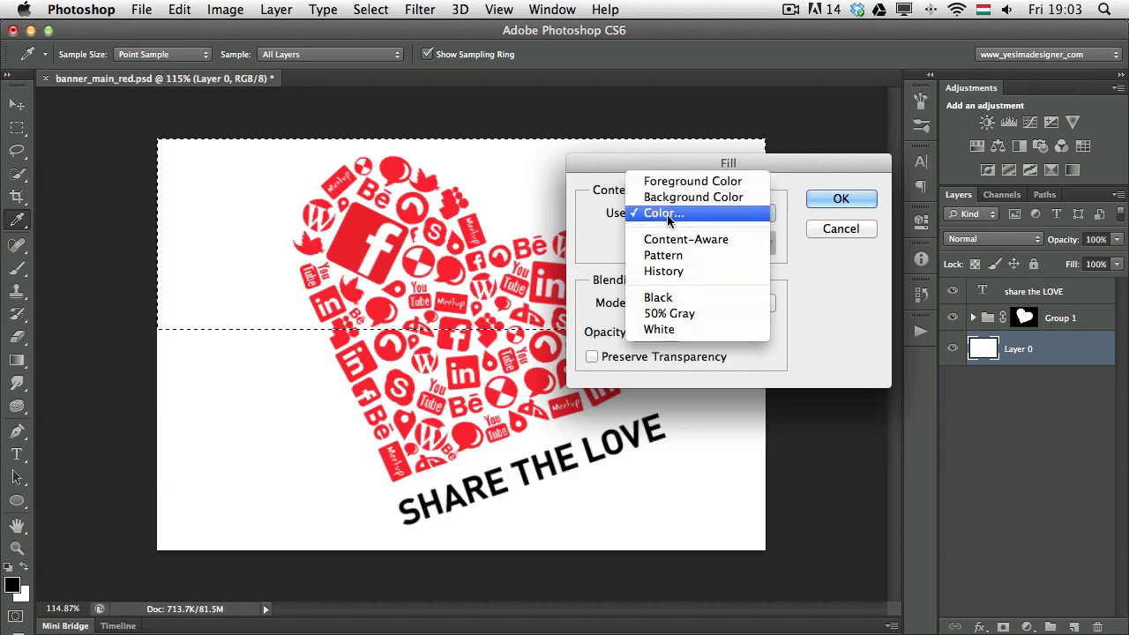
pyautogui.click(661, 212)
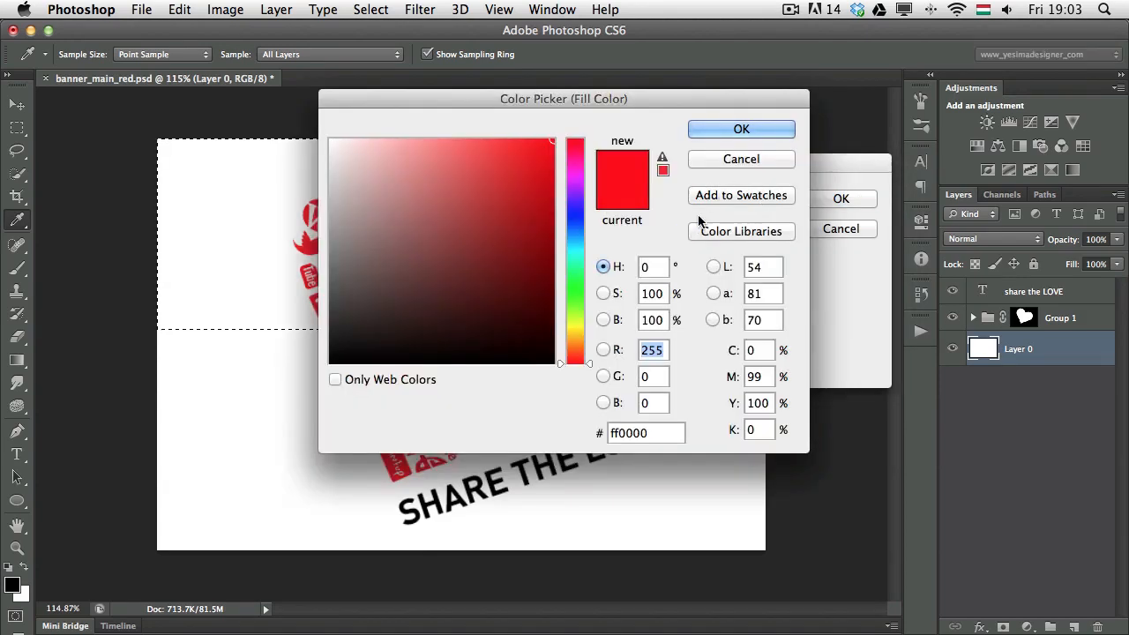
pyautogui.click(534, 169)
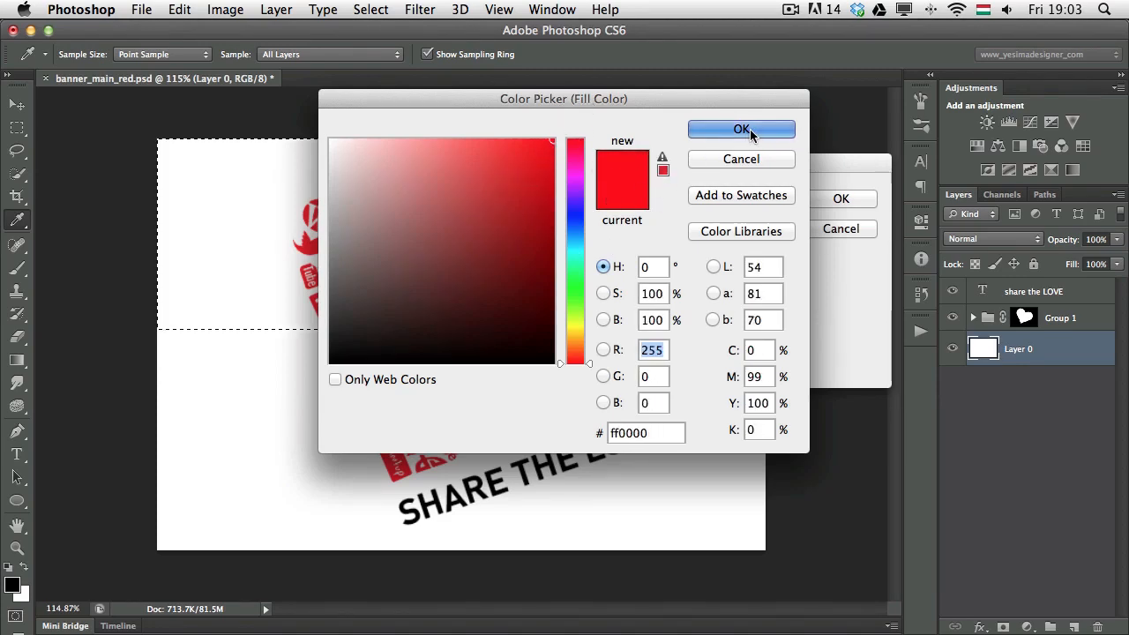
pyautogui.click(741, 129)
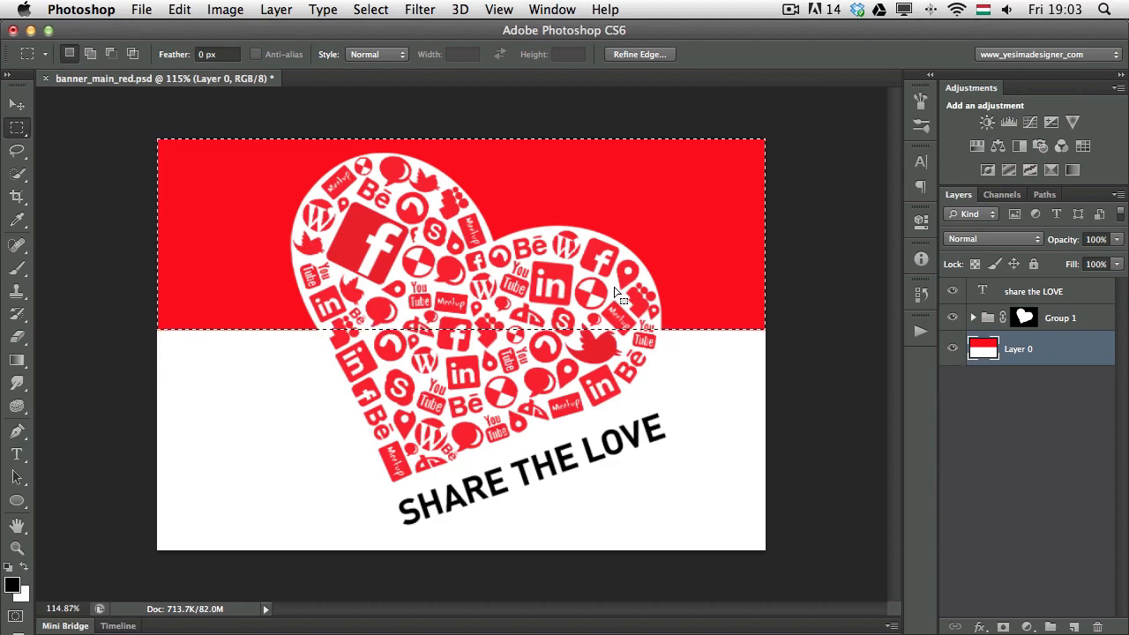
pyautogui.moveTo(626, 260)
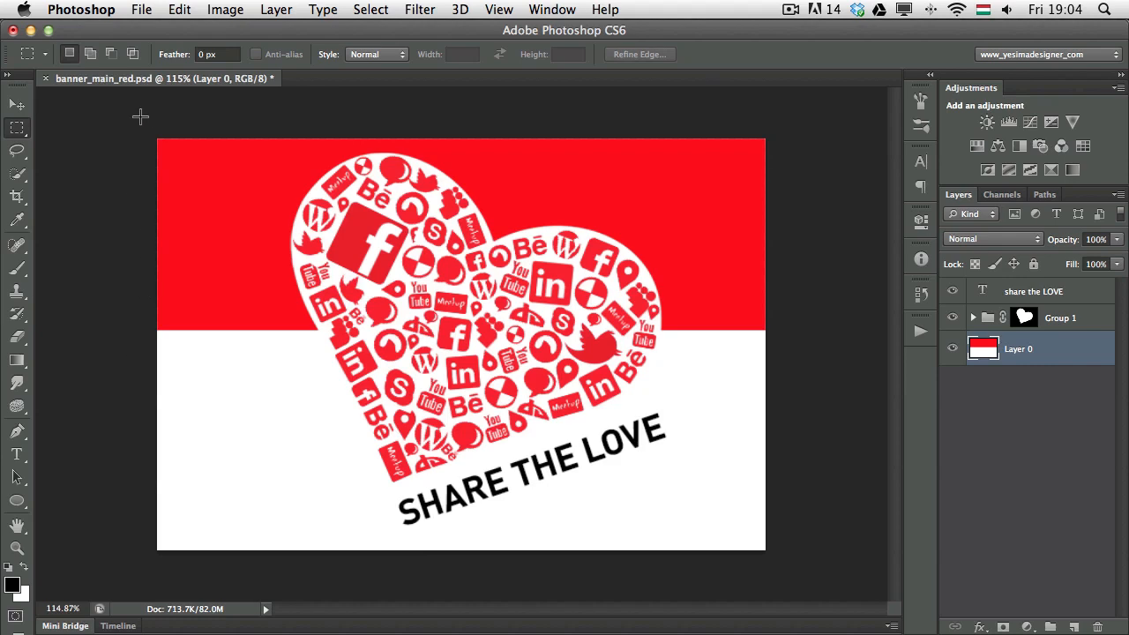
# Step: Marquee-select the whole banner area and fill it with red
pyautogui.moveTo(158, 141); pyautogui.dragTo(272, 551)
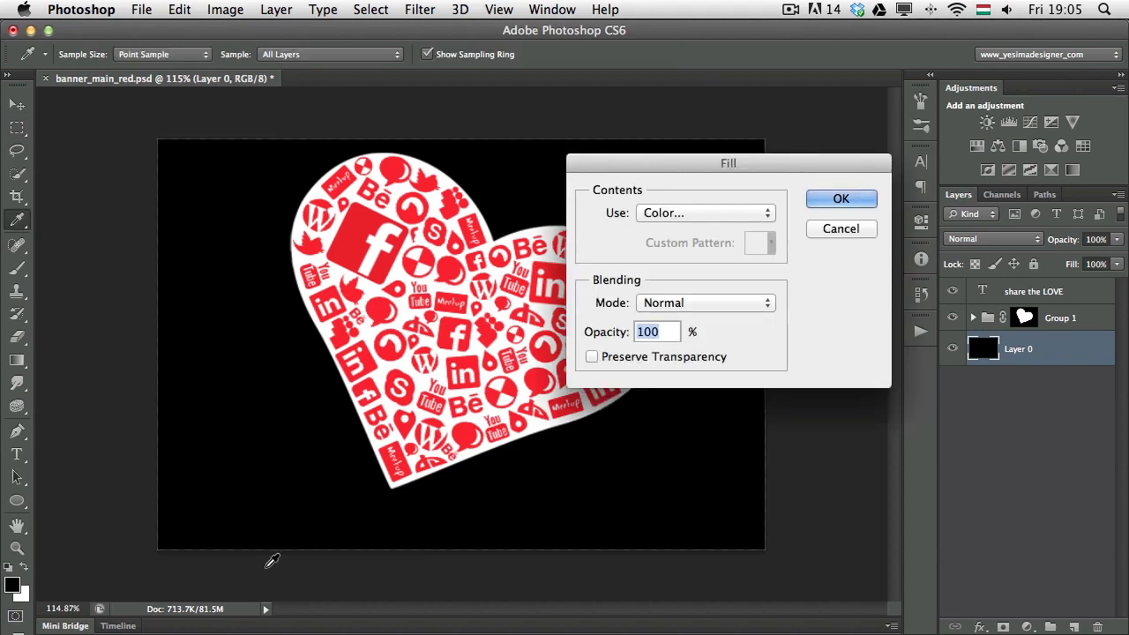
pyautogui.click(840, 199)
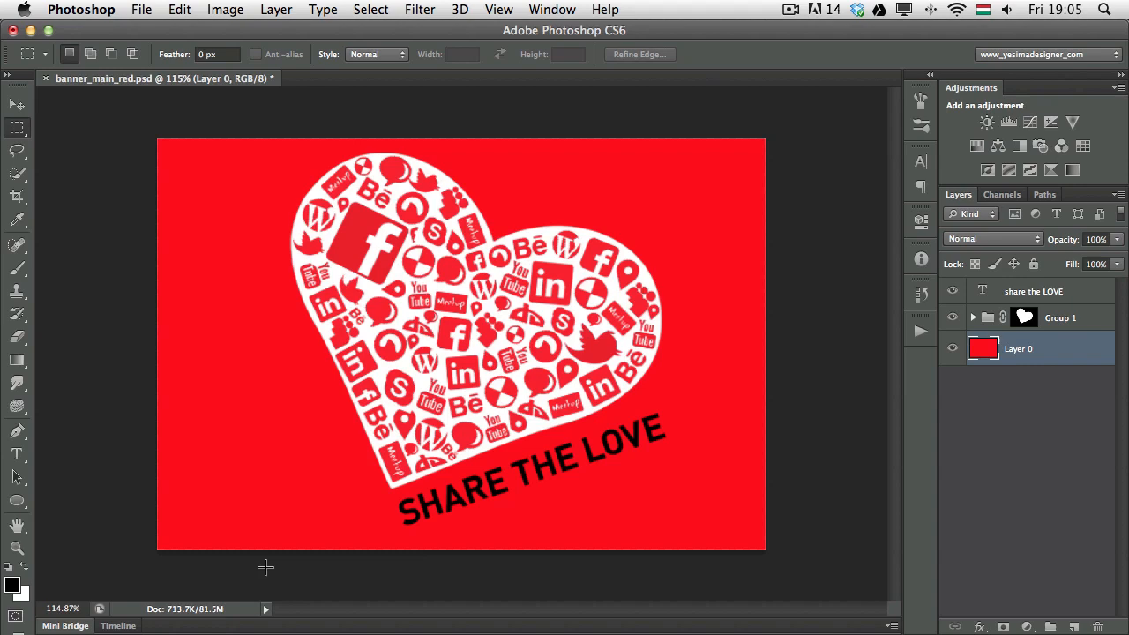
pyautogui.moveTo(983, 293)
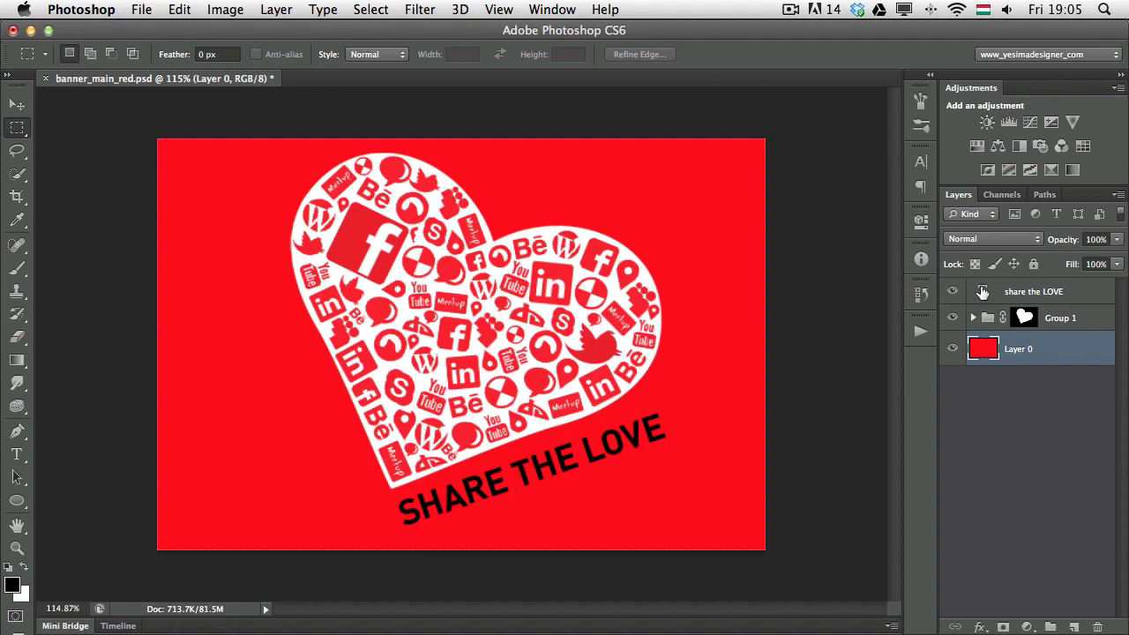
# Step: Pick the 'share the LOVE' text layer to edit the slogan
pyautogui.click(1033, 291)
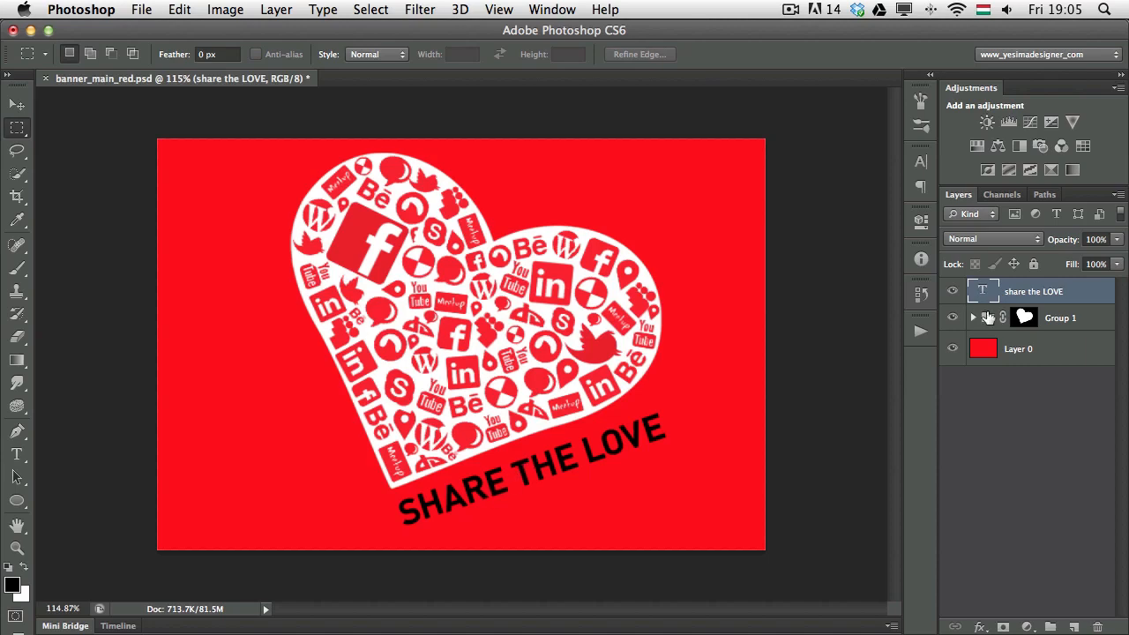
pyautogui.moveTo(816, 420)
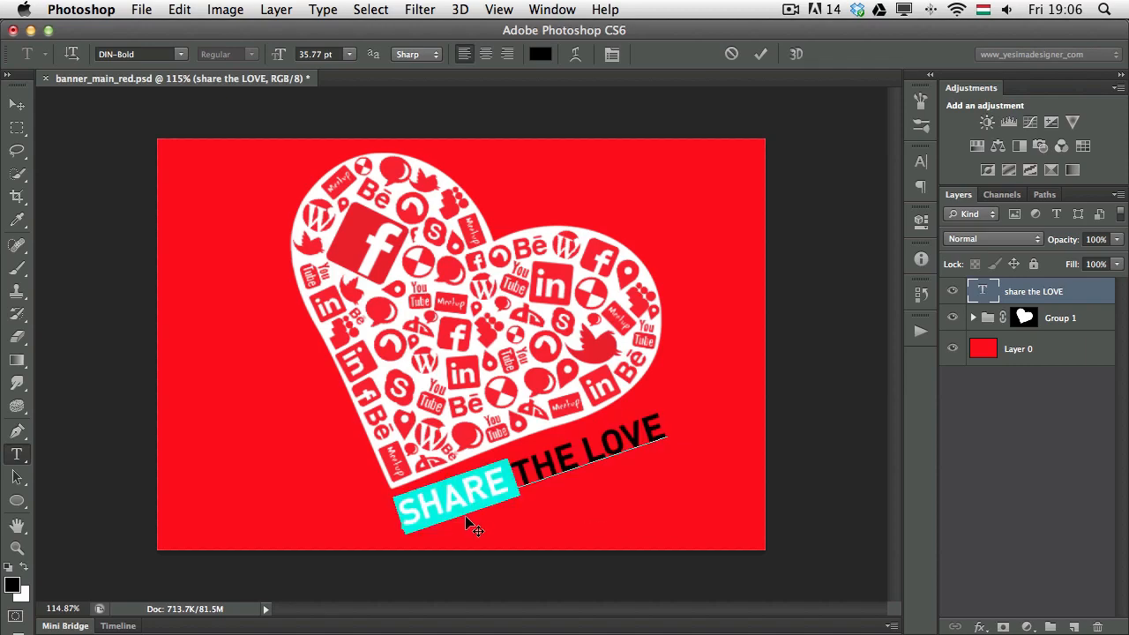
pyautogui.moveTo(504, 488)
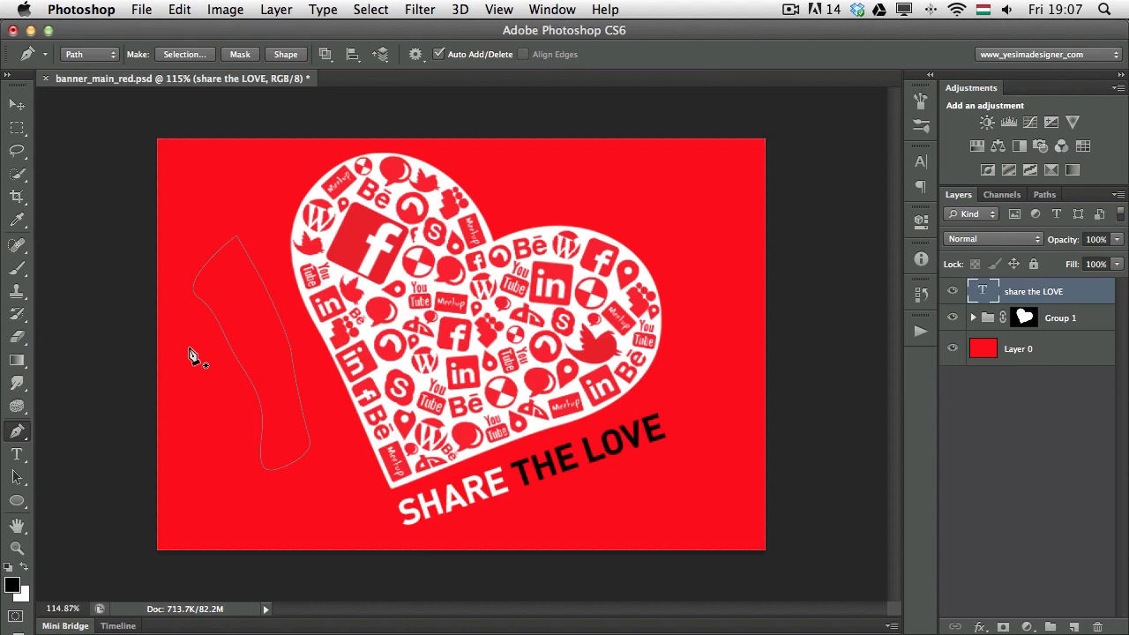
# Step: Convert the curved left-side path into a selection
pyautogui.click(185, 54)
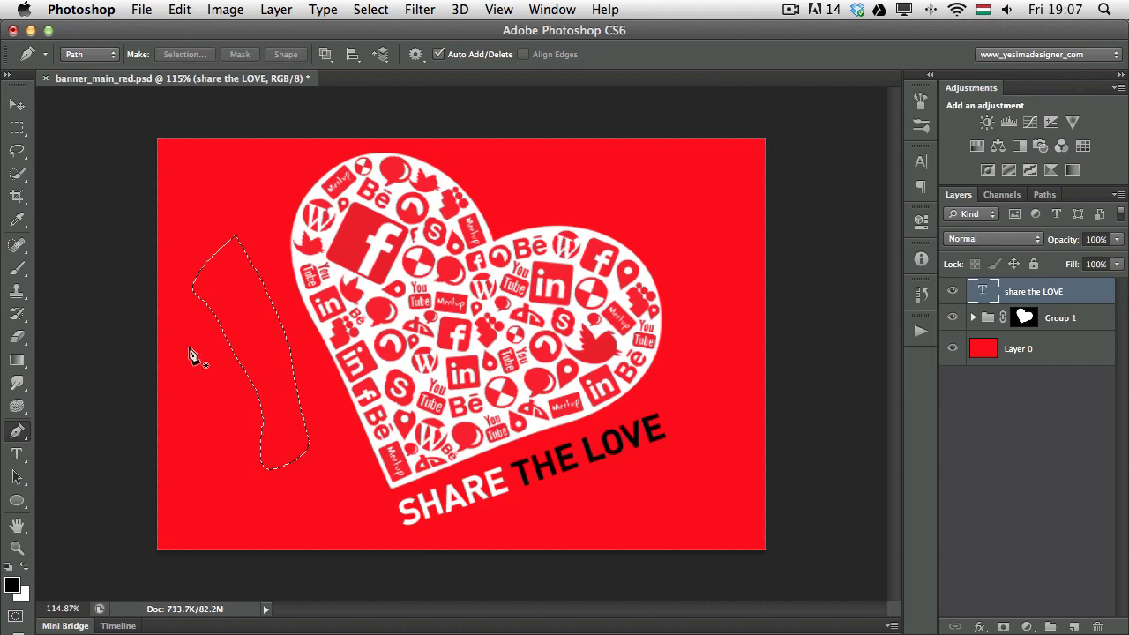